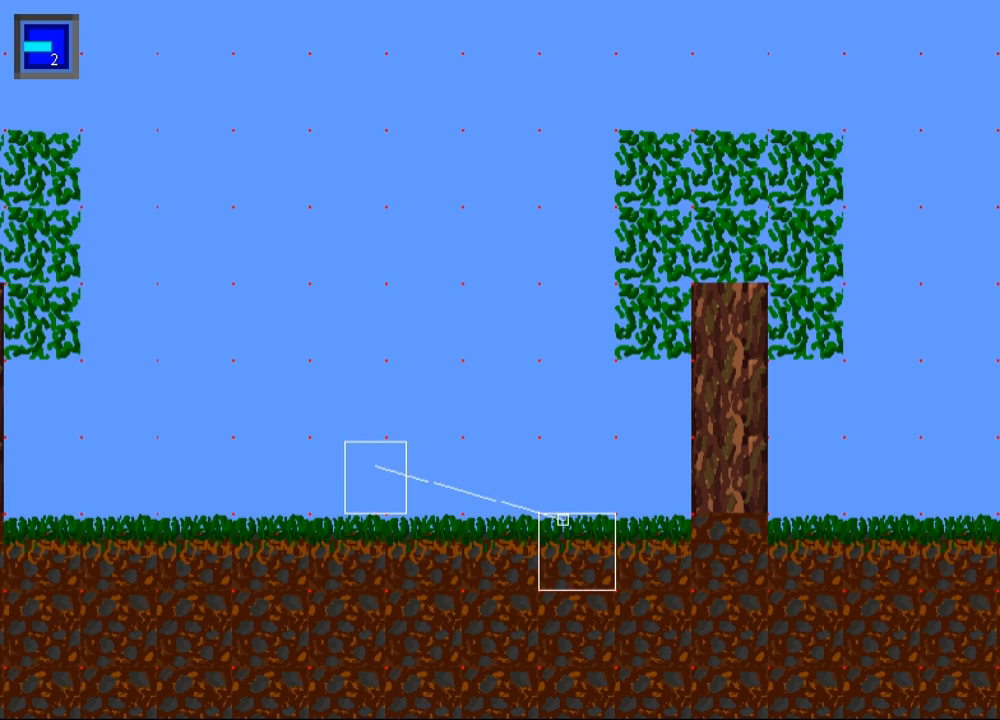
pyautogui.moveTo(702, 435)
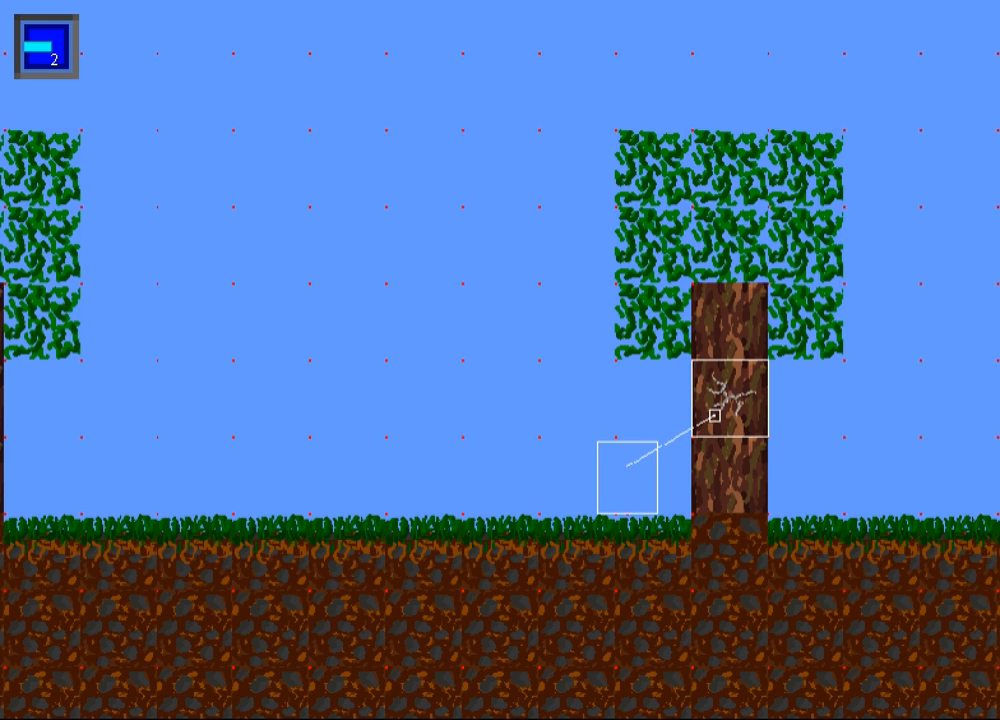
# Chop the tree trunk to collect wood blocks for the hotbar
pyautogui.click(730, 410)
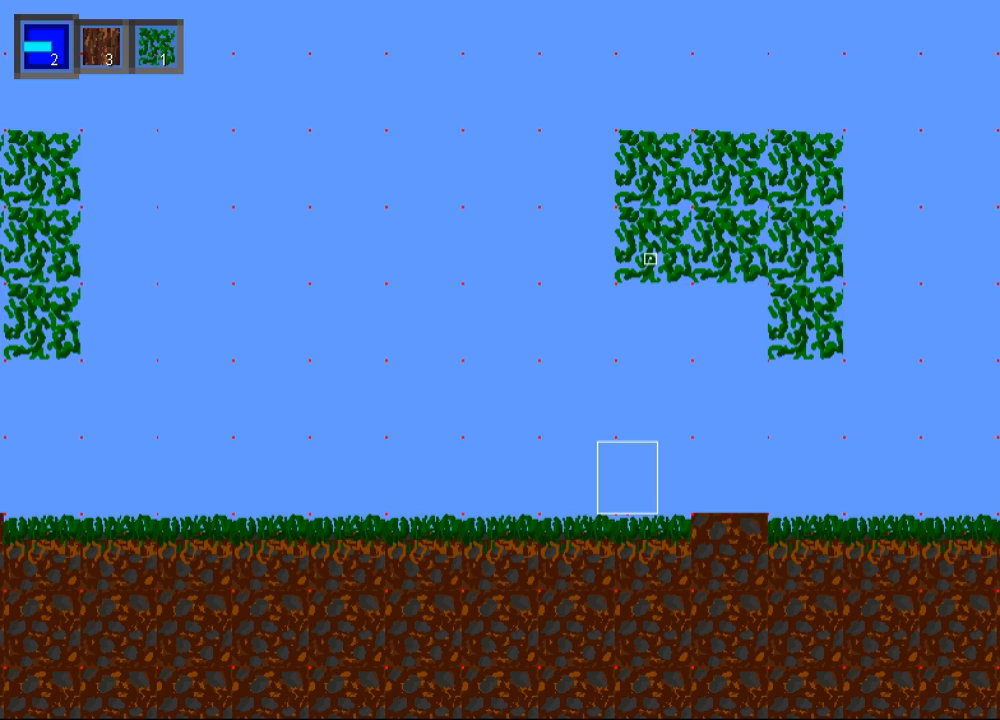
pyautogui.moveTo(810, 336)
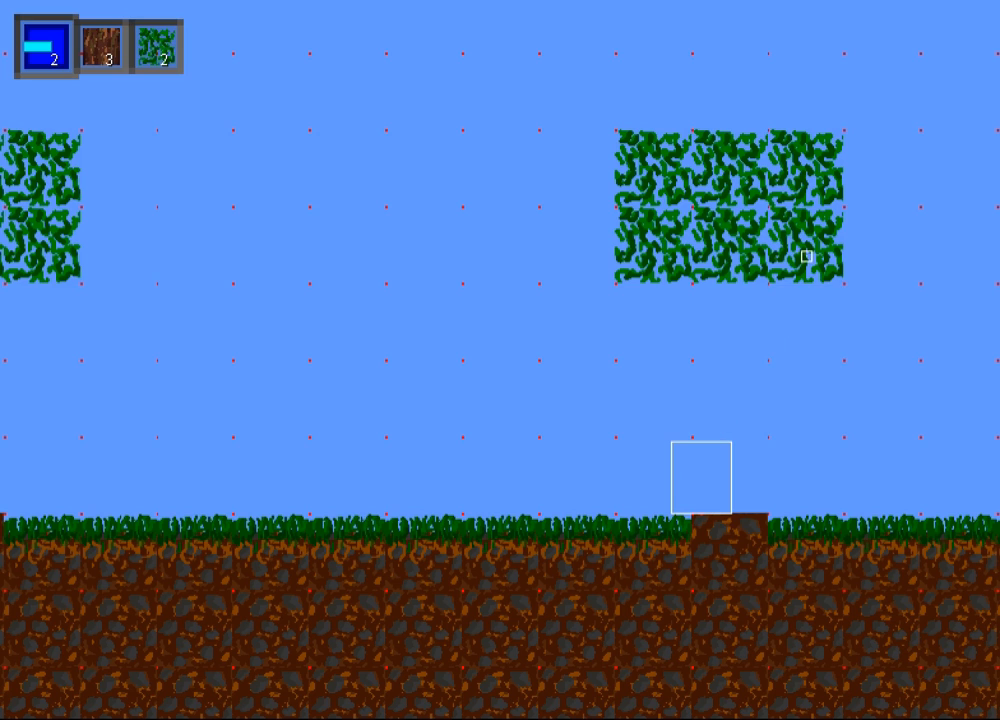
pyautogui.moveTo(770, 485)
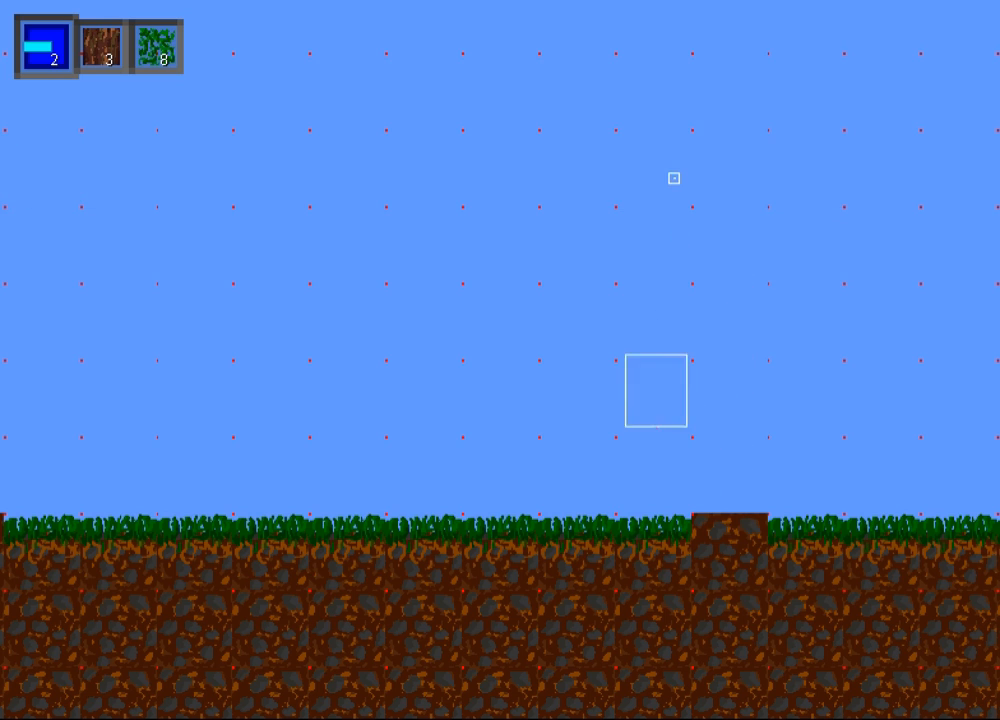
pyautogui.moveTo(52, 343)
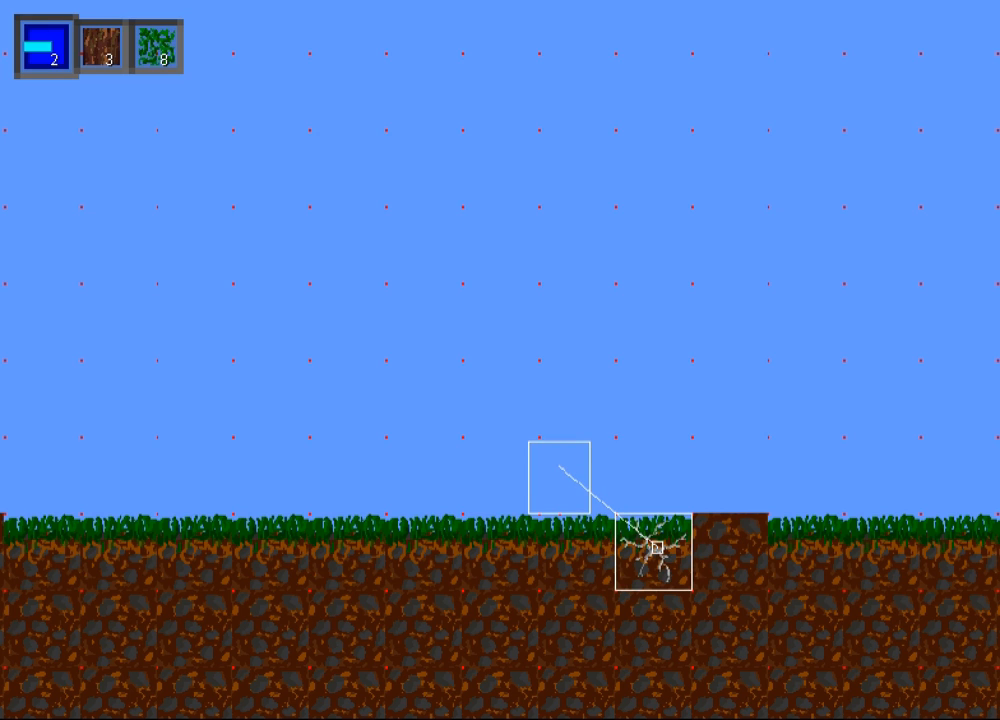
# Mine the grass block beside the tree stump
pyautogui.click(655, 550)
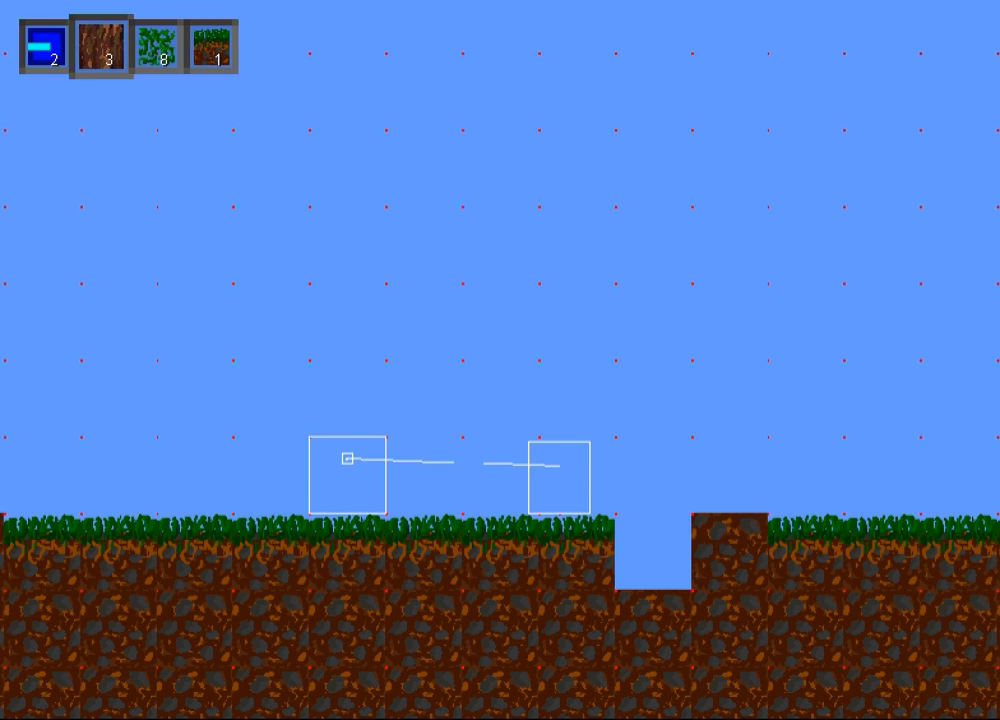
# Place a wood block on the ground and stack a second block on it
pyautogui.click(350, 470)
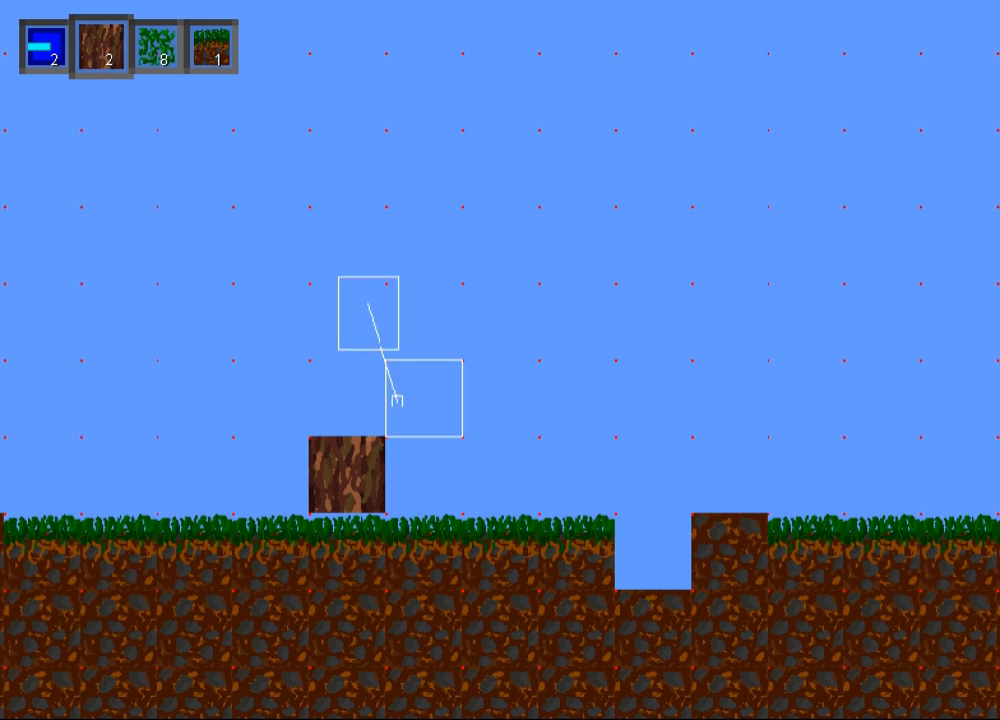
pyautogui.click(345, 400)
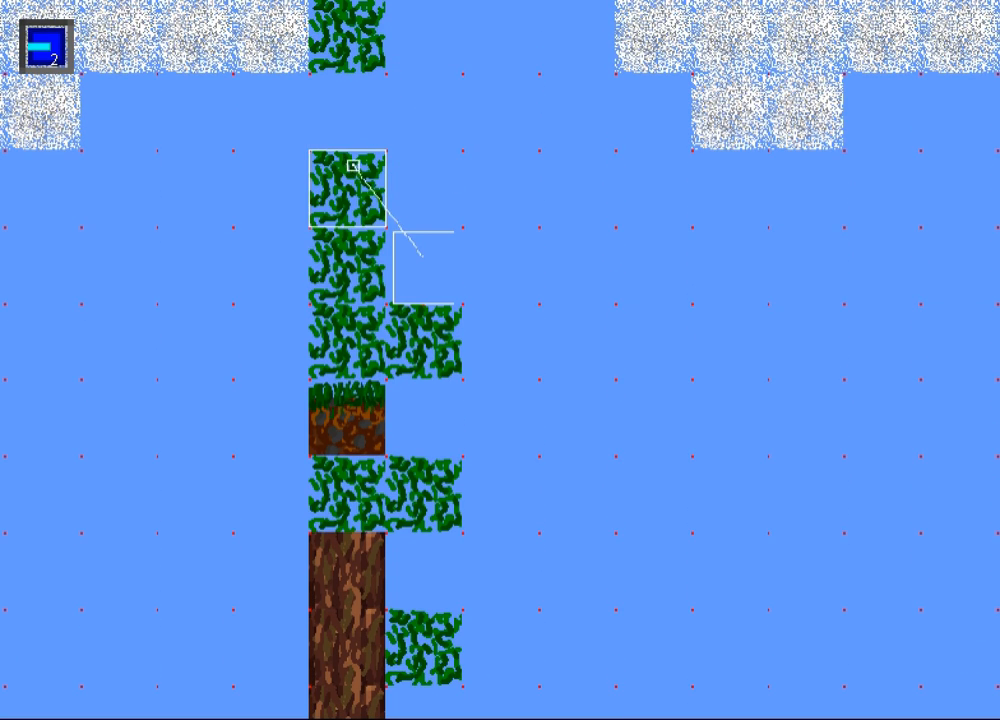
# Break the leaf block near the top of the tower
pyautogui.click(348, 185)
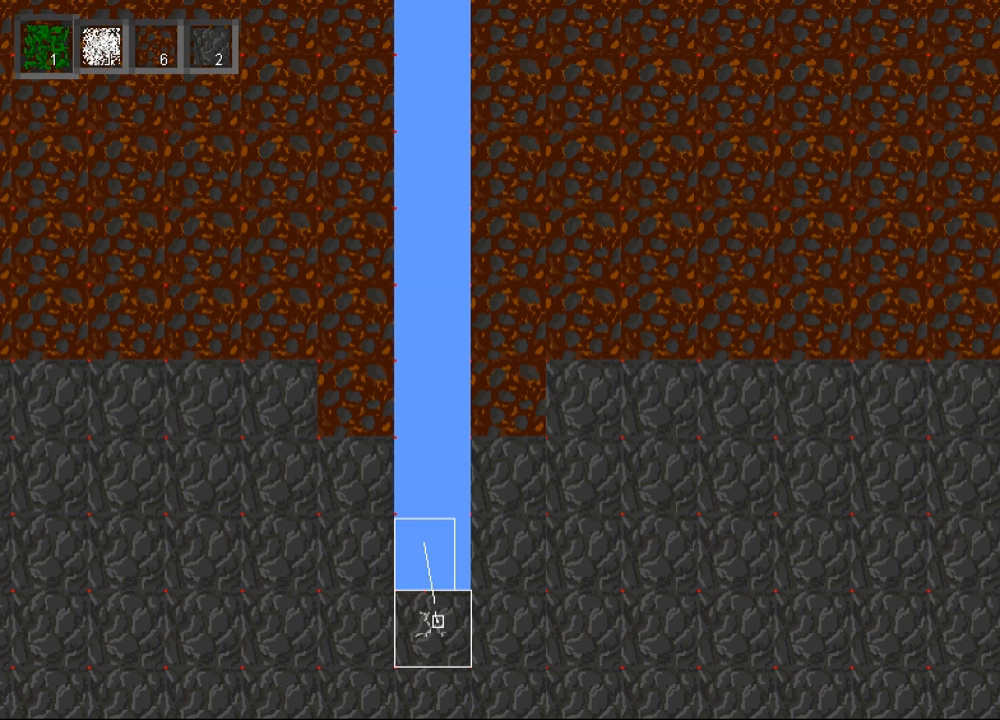
# Mine the stone block at the bottom of the shaft
pyautogui.click(432, 630)
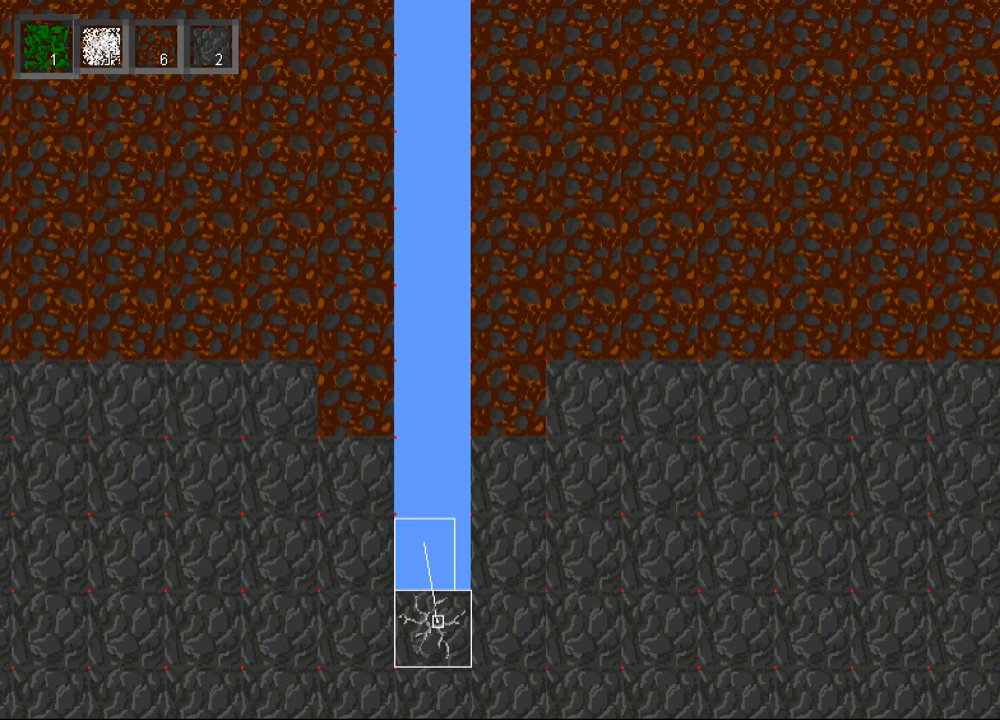